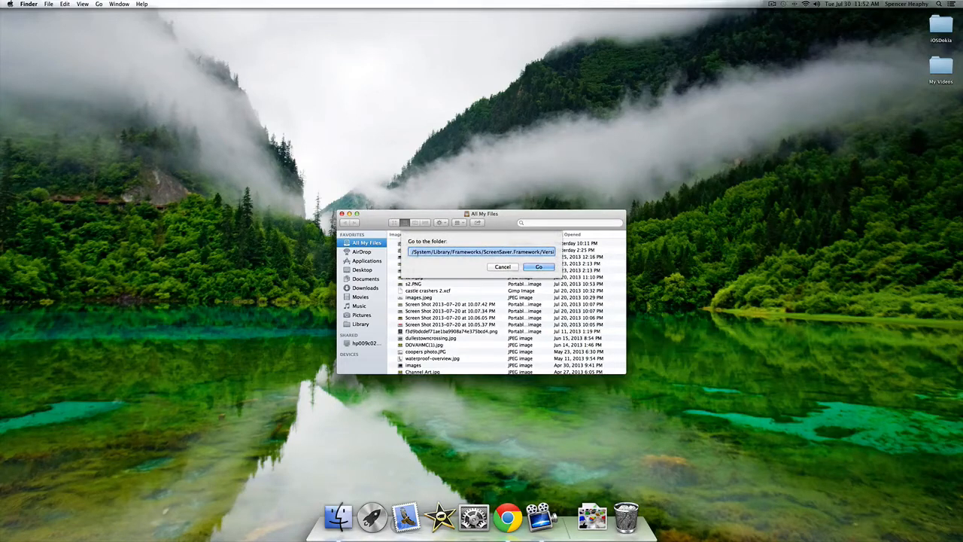
Go to the ScreenSaver.framework Default Collections folder path in Finder.
click(539, 268)
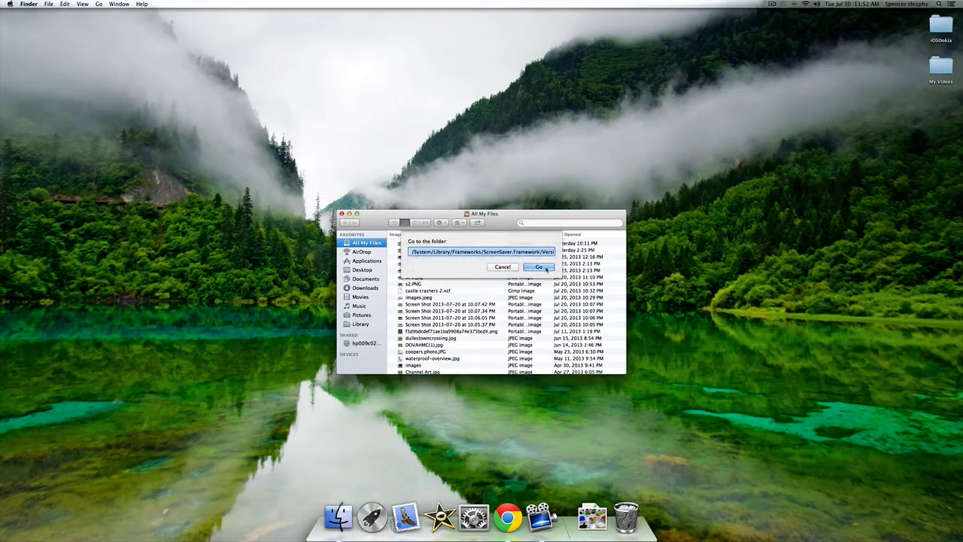
click(539, 268)
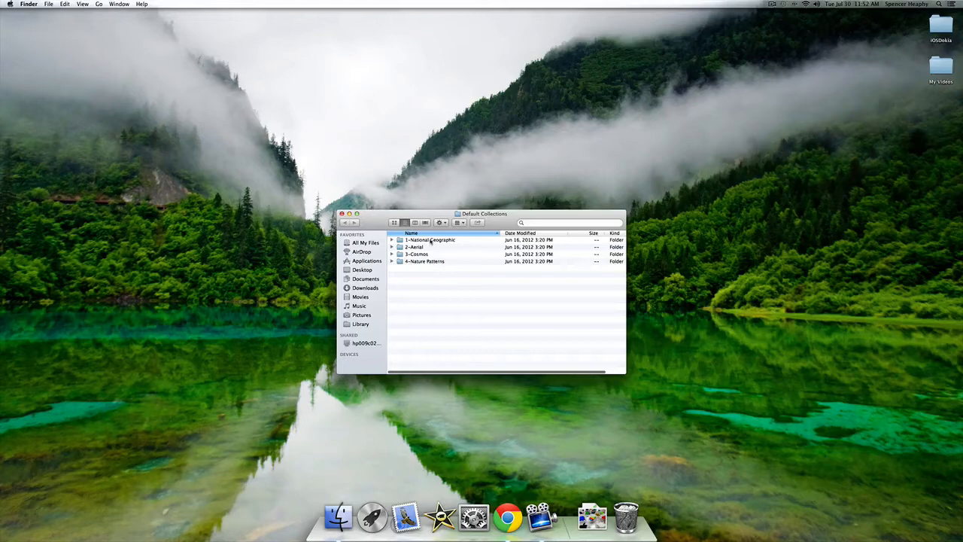
Select the National Geographic, Aerial, Cosmos and Nature Patterns folders and copy them to the desktop.
click(429, 240)
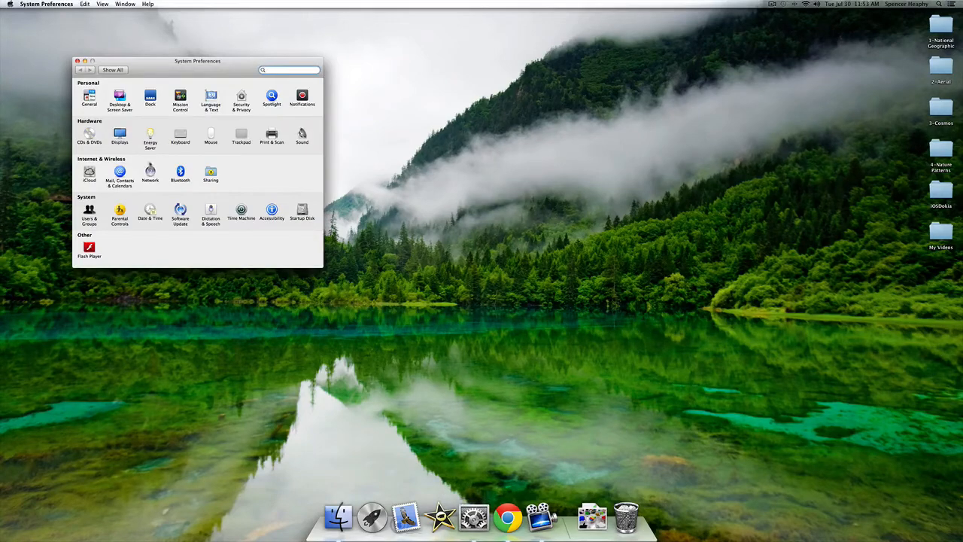
Add the 1-National Geographic desktop folder as a picture source in Desktop & Screen Saver.
click(89, 98)
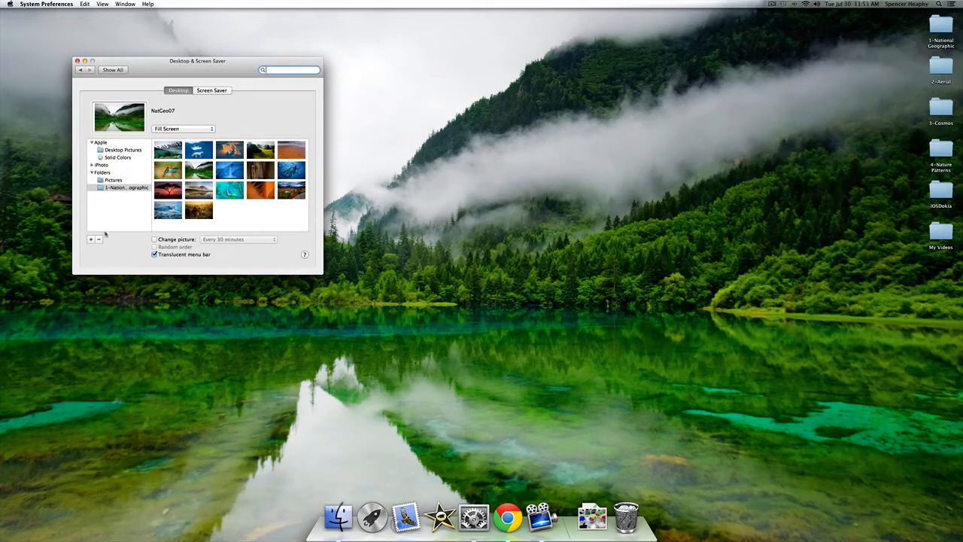
click(91, 238)
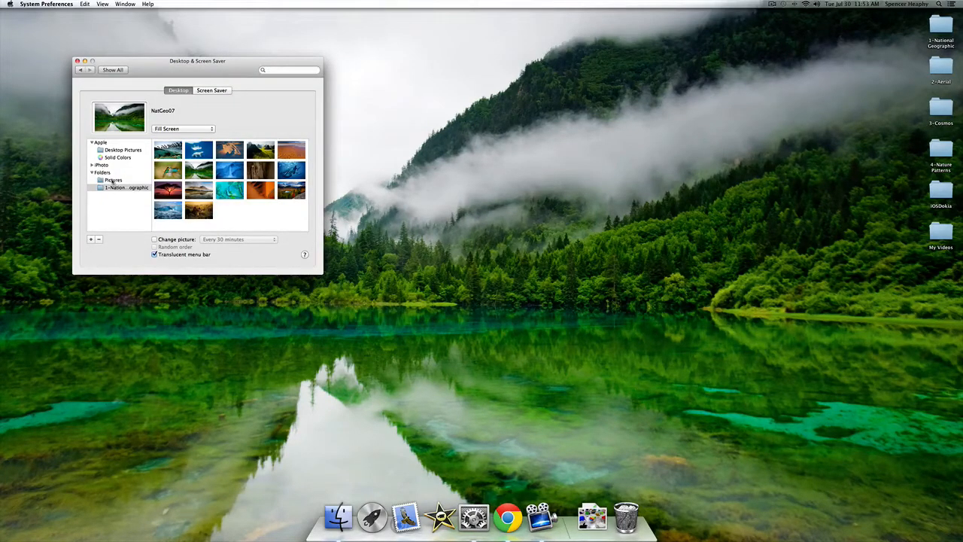
click(126, 186)
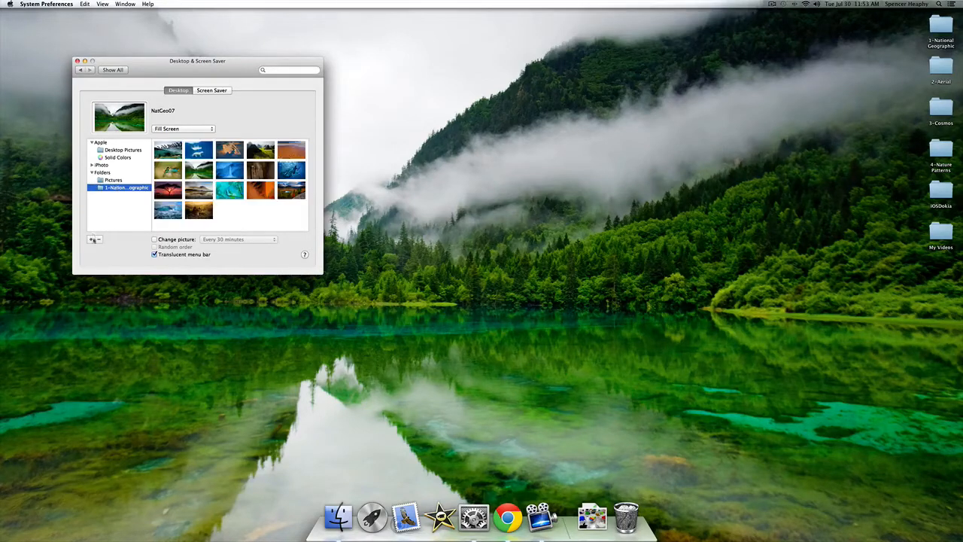
Add the 2-Aerial and 3-Cosmos desktop folders as picture sources as well.
click(92, 239)
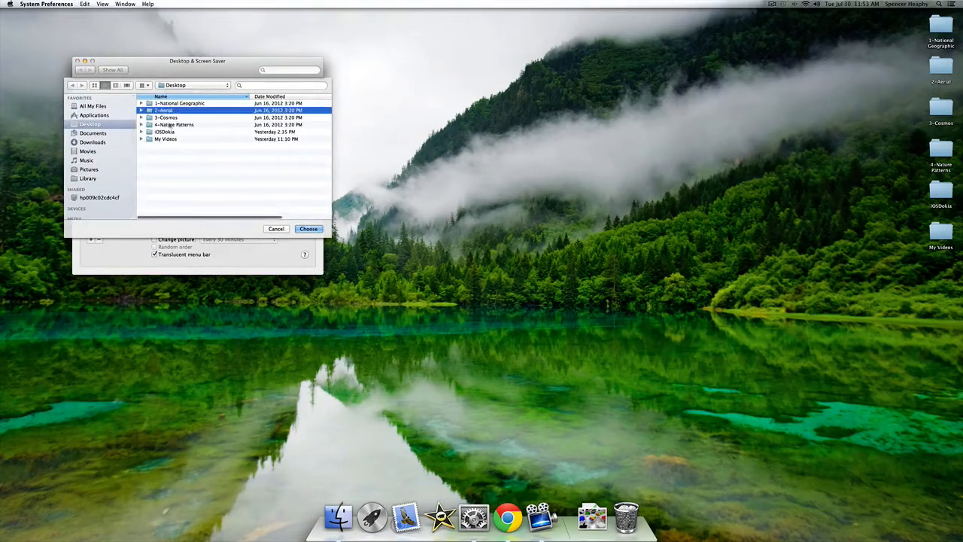
click(309, 229)
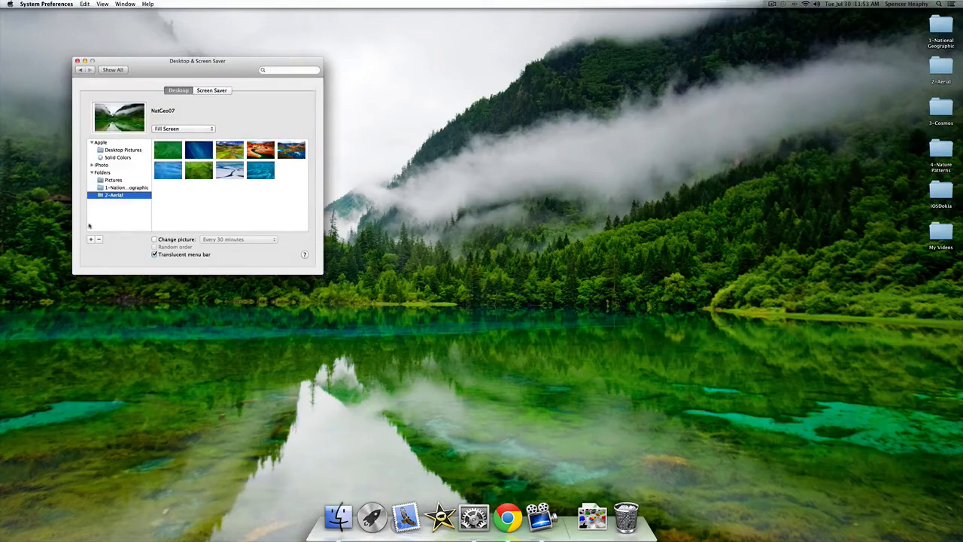
click(90, 239)
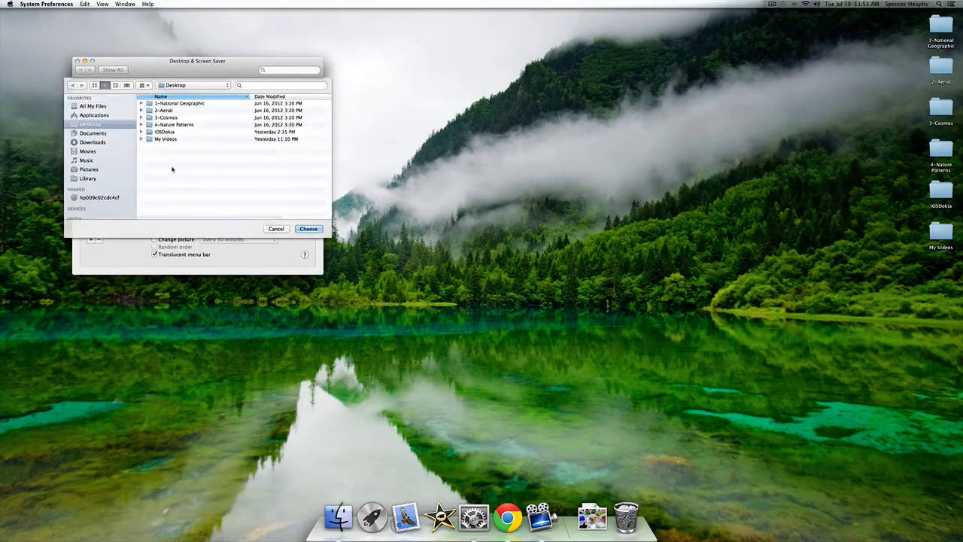
click(169, 117)
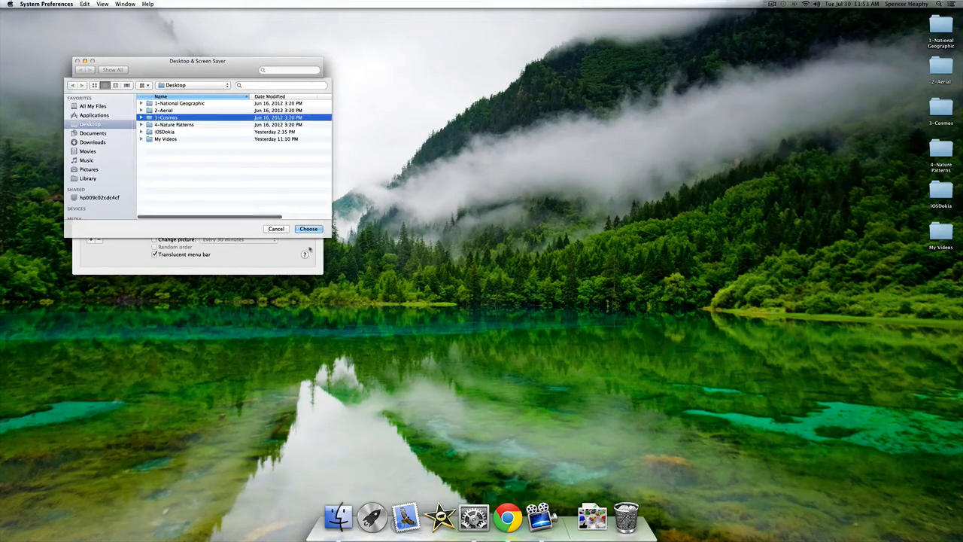
click(309, 228)
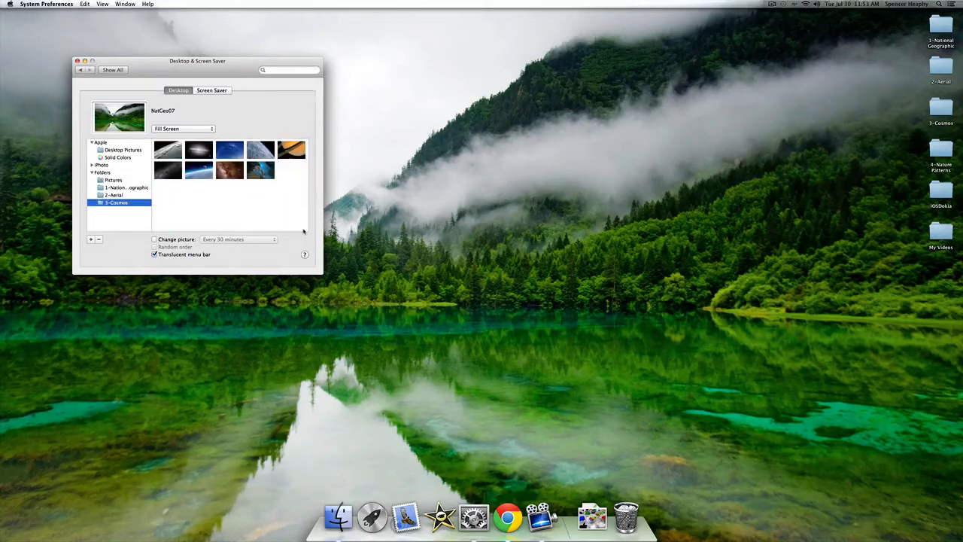